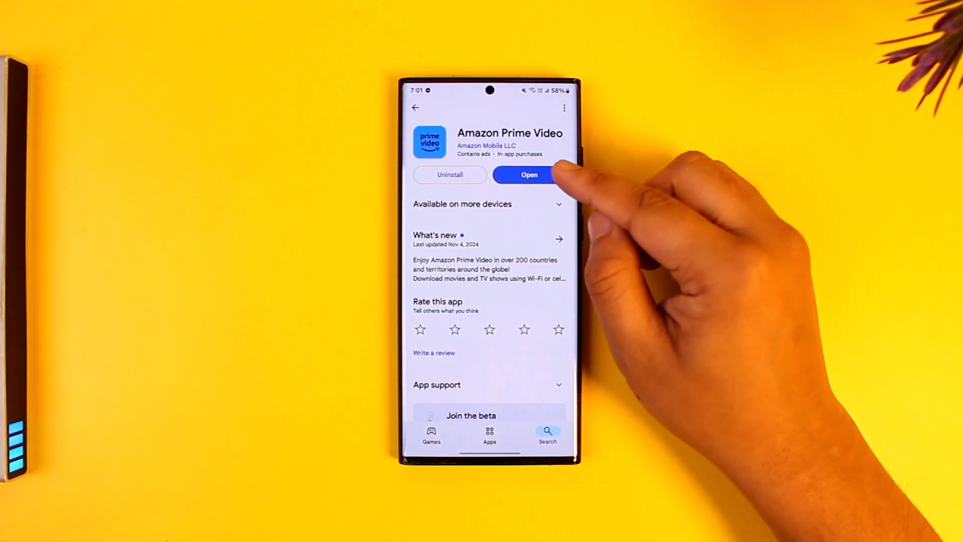
Launch Prime Video from its Play Store listing, then return to the app drawer.
{"action": "left_click", "coordinate": [529, 175]}
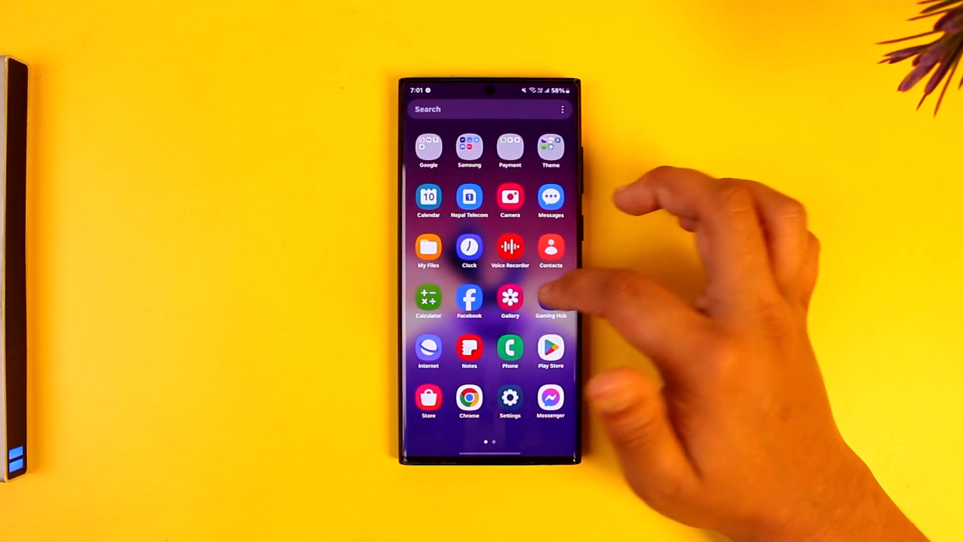
Clear Prime Video's stored data and cache from its Settings storage page, leaving cache at 0 B.
{"action": "scroll", "scroll_direction": "left", "scroll_amount": 3}
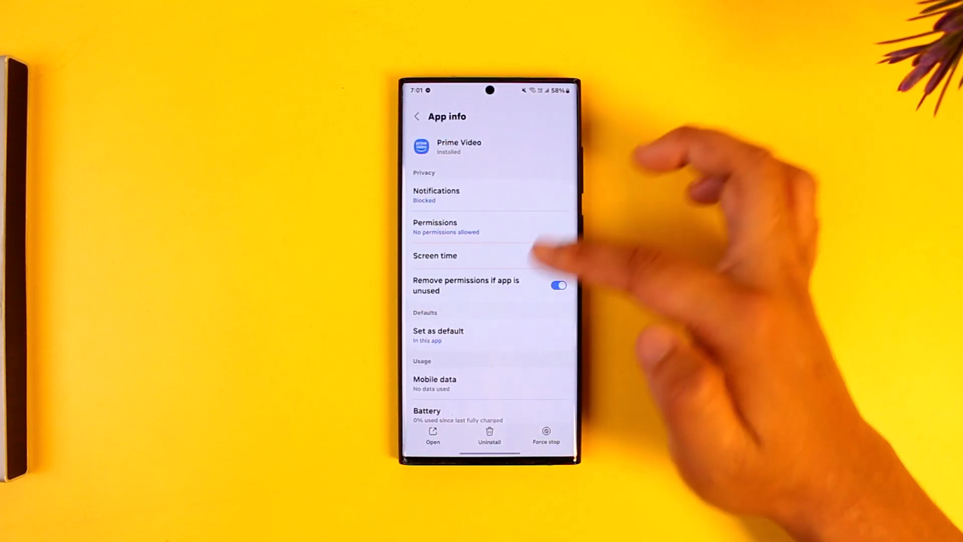
{"action": "scroll", "scroll_direction": "down", "scroll_amount": 3}
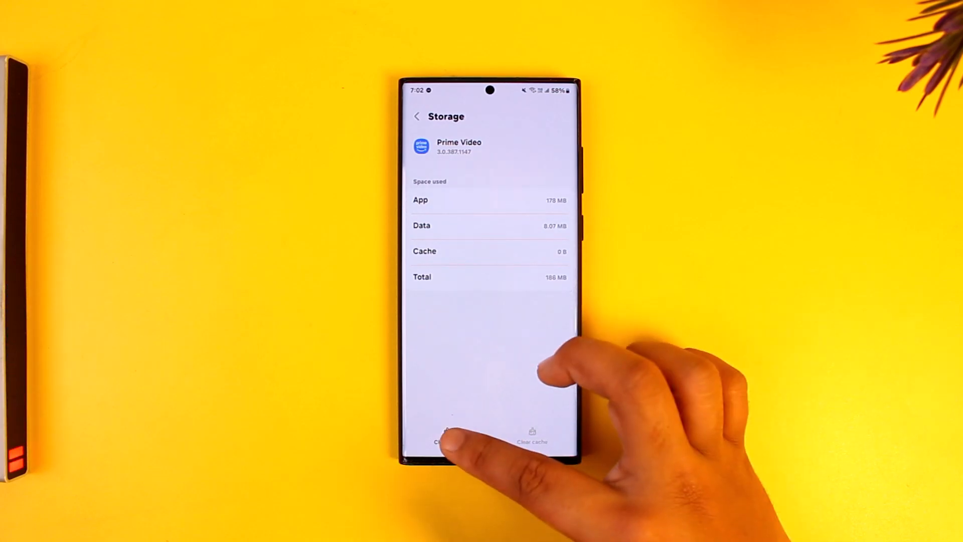
{"action": "left_click", "coordinate": [447, 438]}
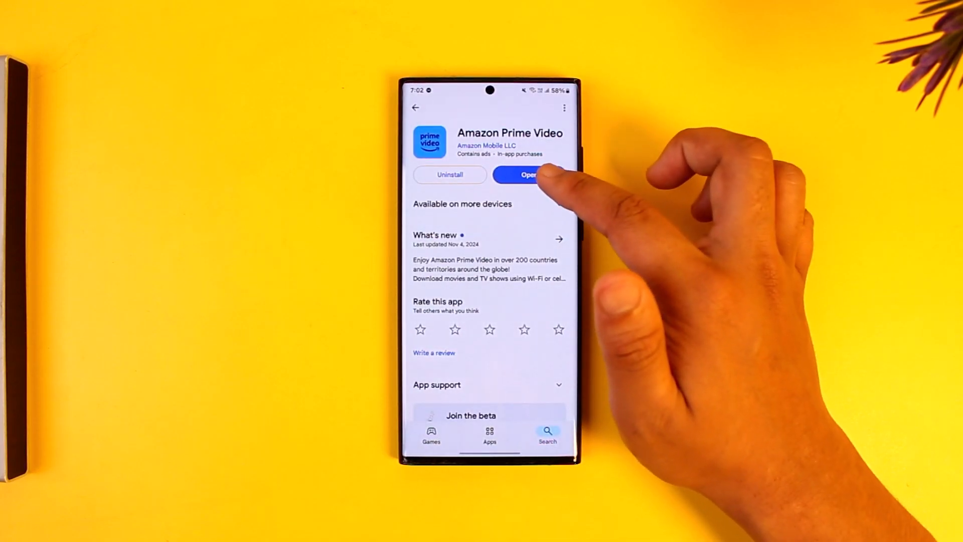
Reopen Prime Video, enter the account email on the Amazon sign-in screen and continue to the password step.
{"action": "left_click", "coordinate": [527, 175]}
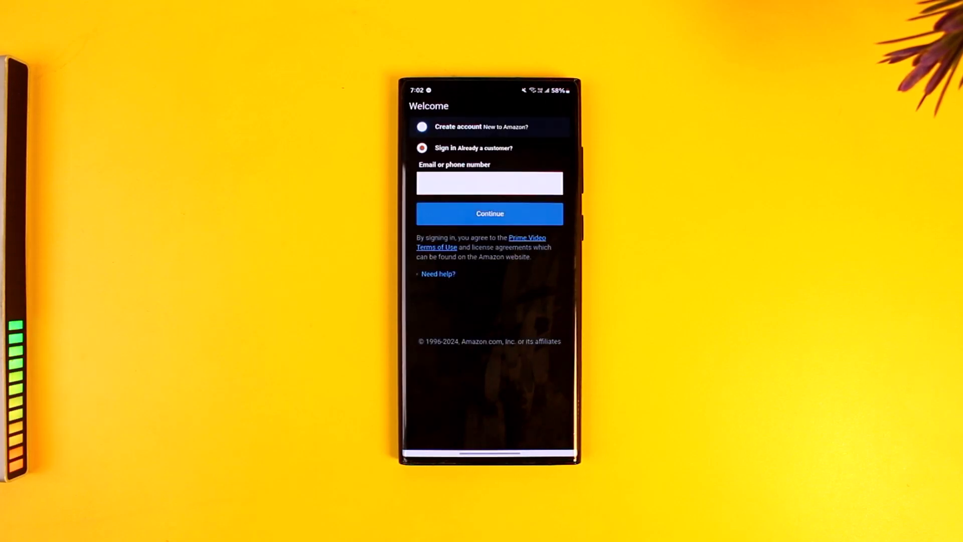
{"action": "left_click", "coordinate": [489, 183]}
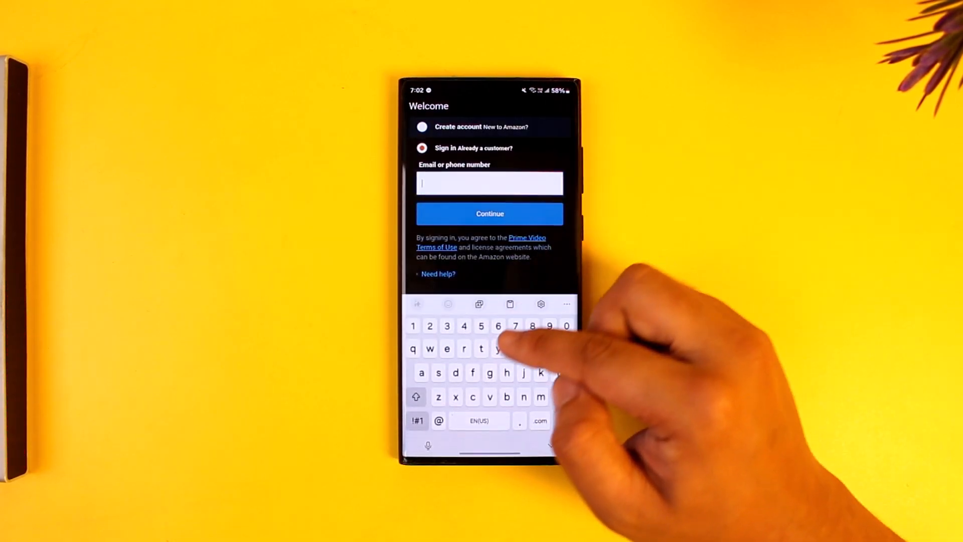
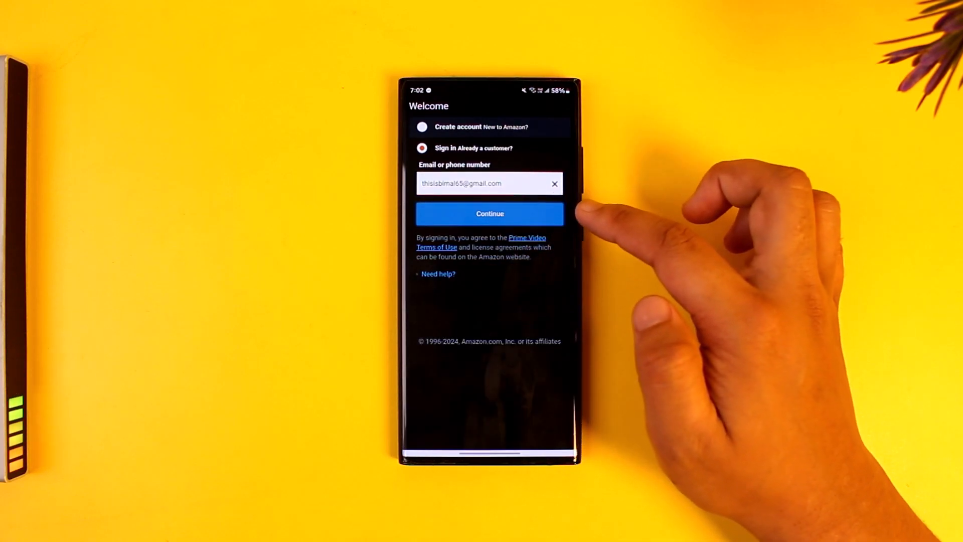
{"action": "left_click", "coordinate": [490, 213]}
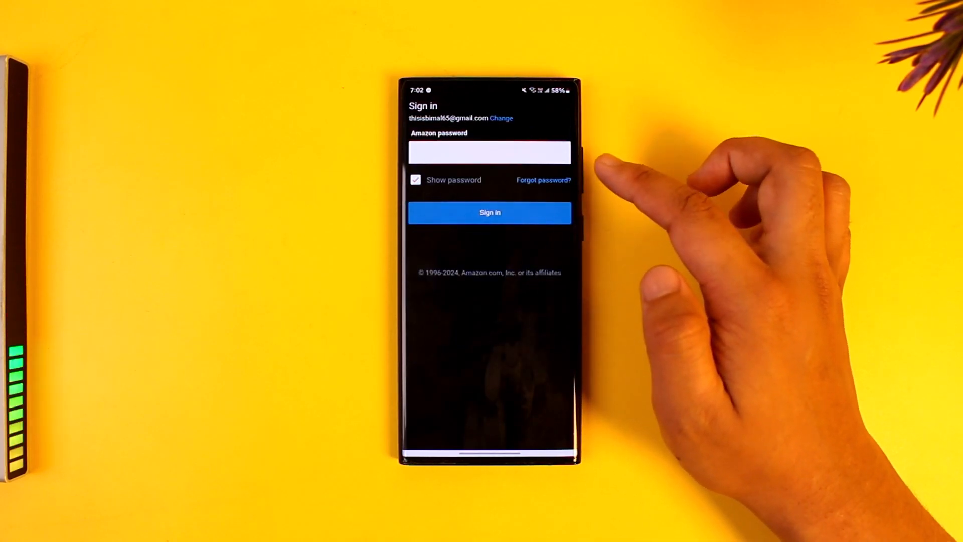